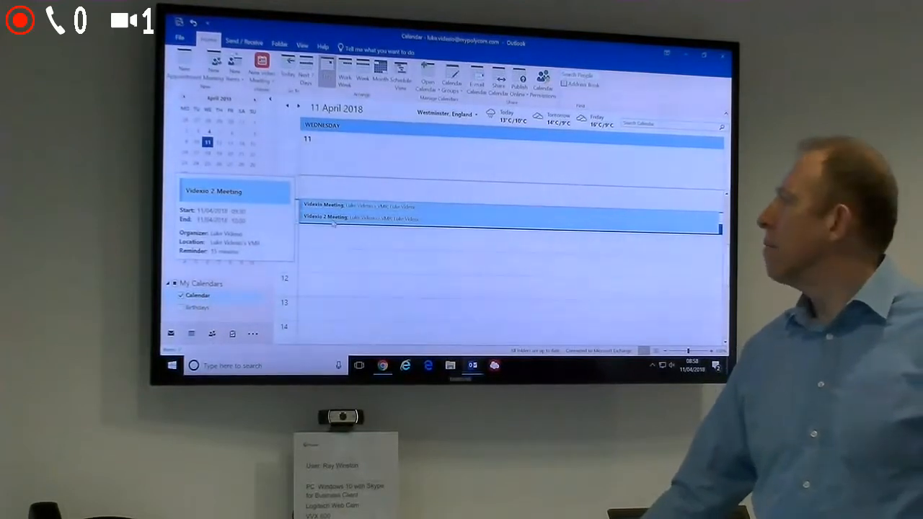
# Open the Videxio 2 Meeting appointment on 11 April in the Outlook calendar
pyautogui.doubleClick(360, 218)
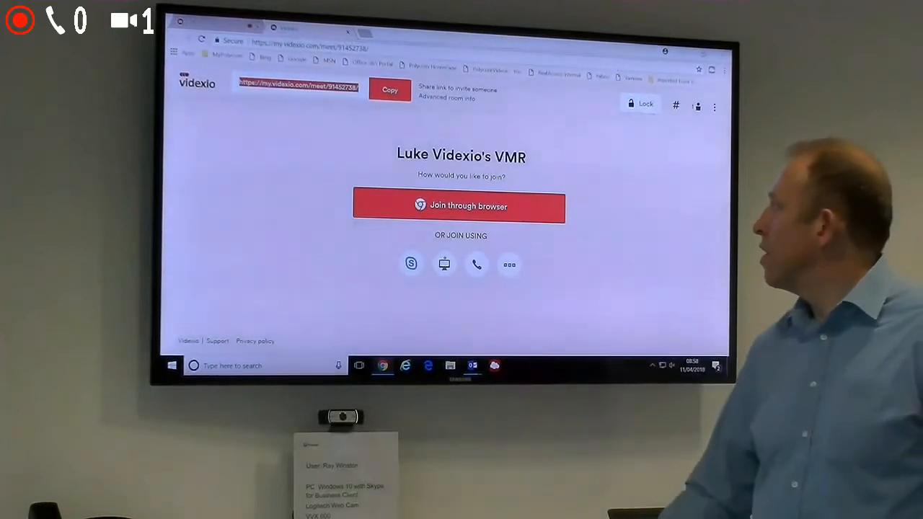
# Join the Videxio room through the browser, pass the device check, and mute the microphone
pyautogui.click(460, 206)
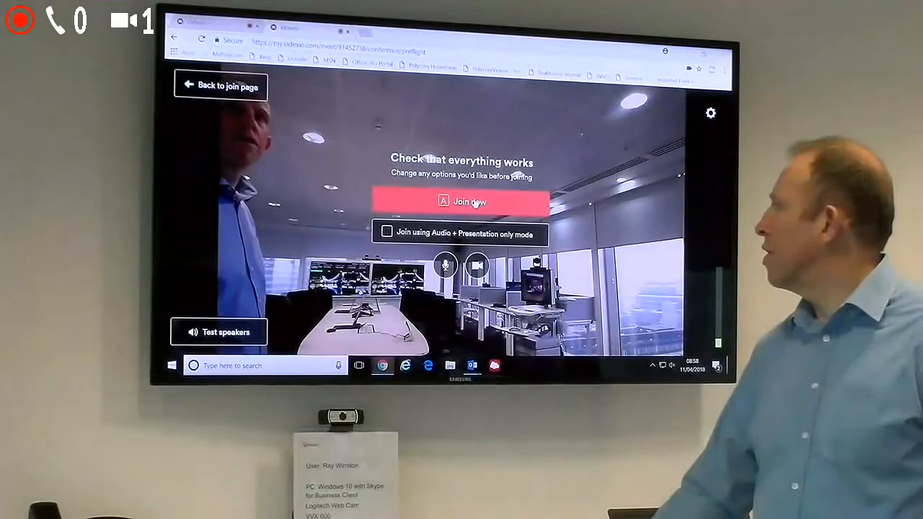
pyautogui.click(460, 202)
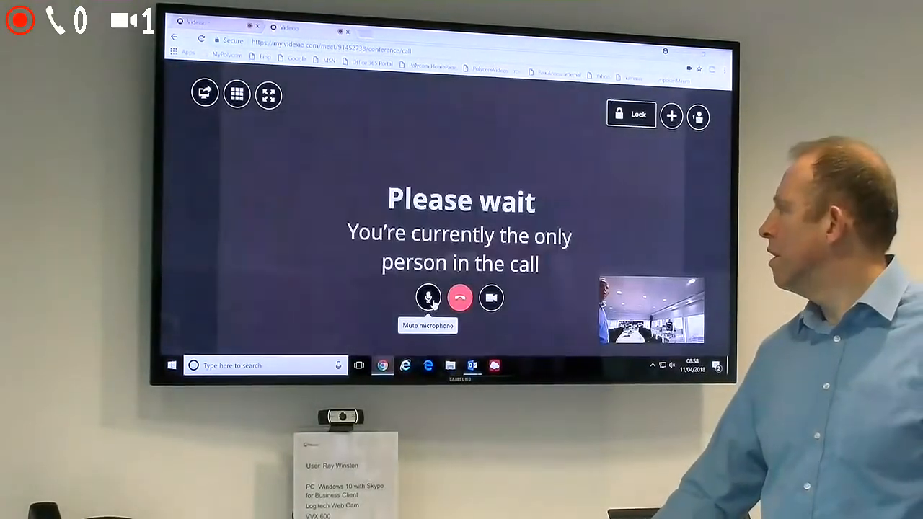
pyautogui.click(428, 297)
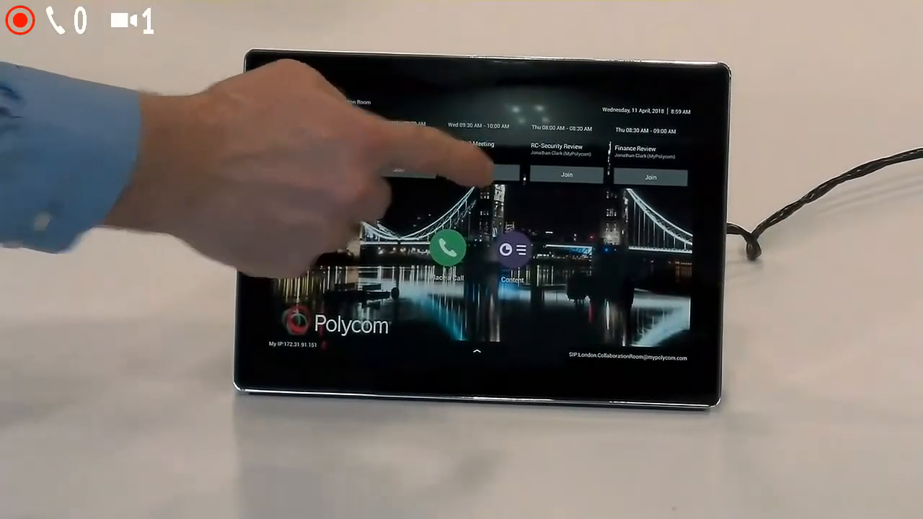
# Join the Videxio 2 Meeting from the Polycom touch panel's scheduled meetings
pyautogui.click(477, 175)
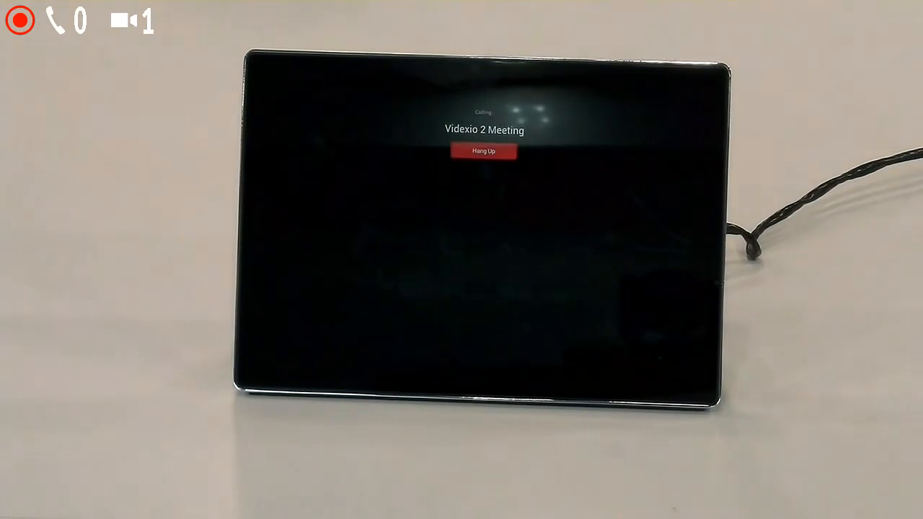